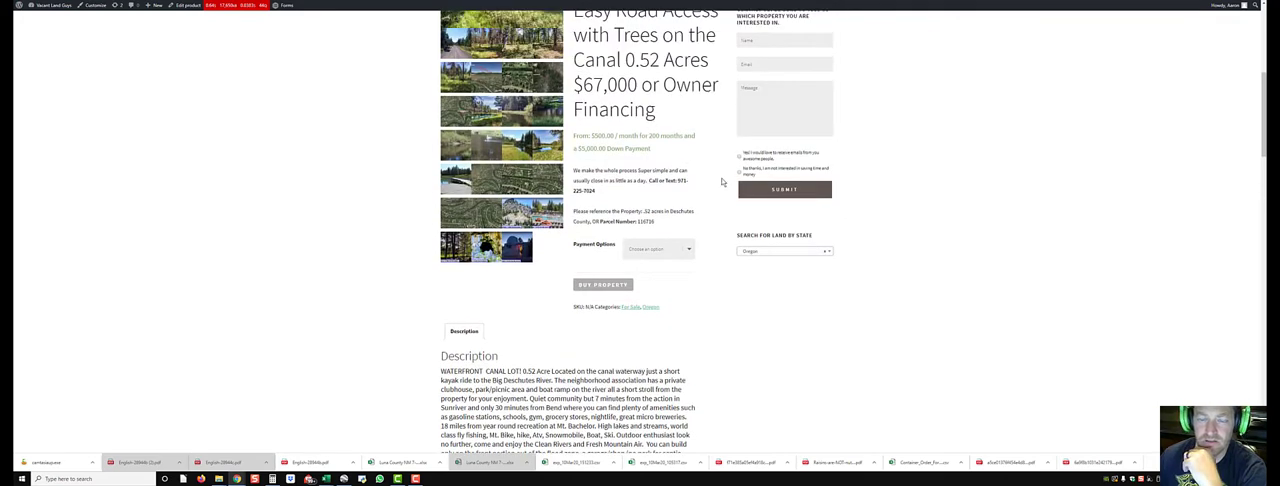
- Scroll to the Sunriver waterfront listing's title, price and gallery thumbnails
scroll(up, 3)
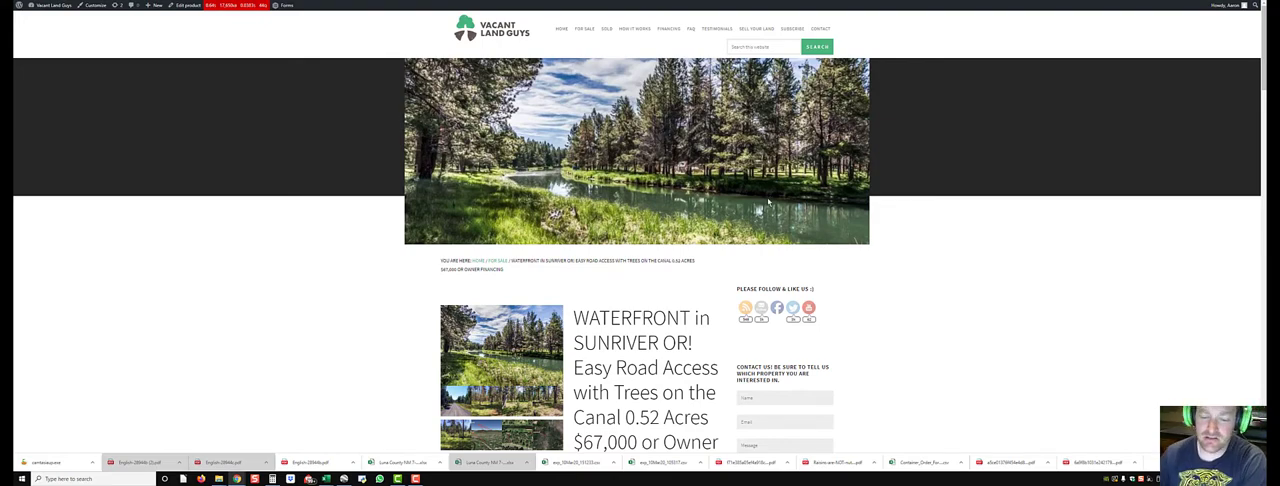
scroll(down, 3)
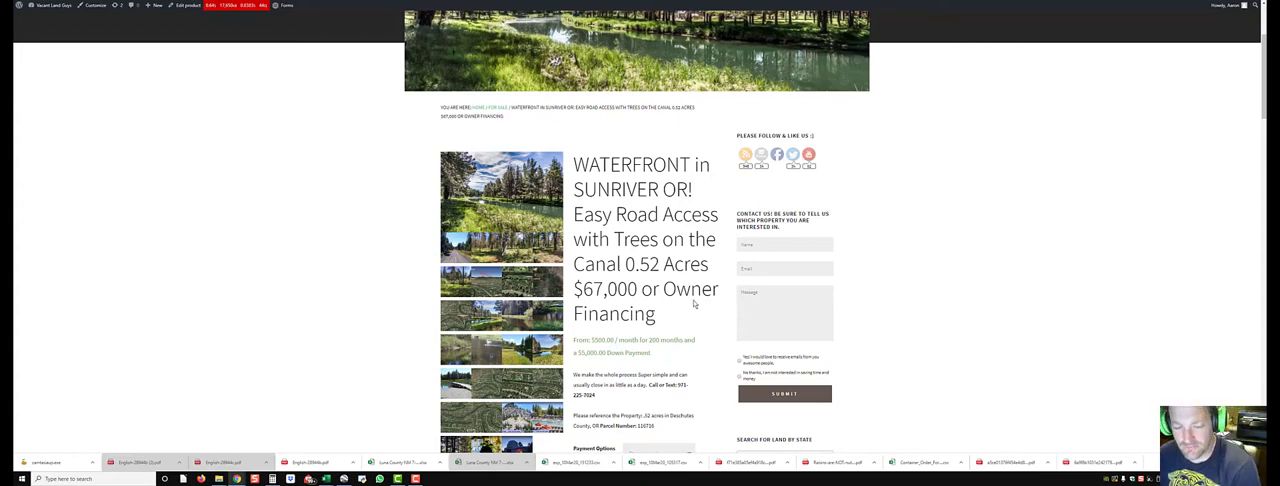
mouse_move(695, 300)
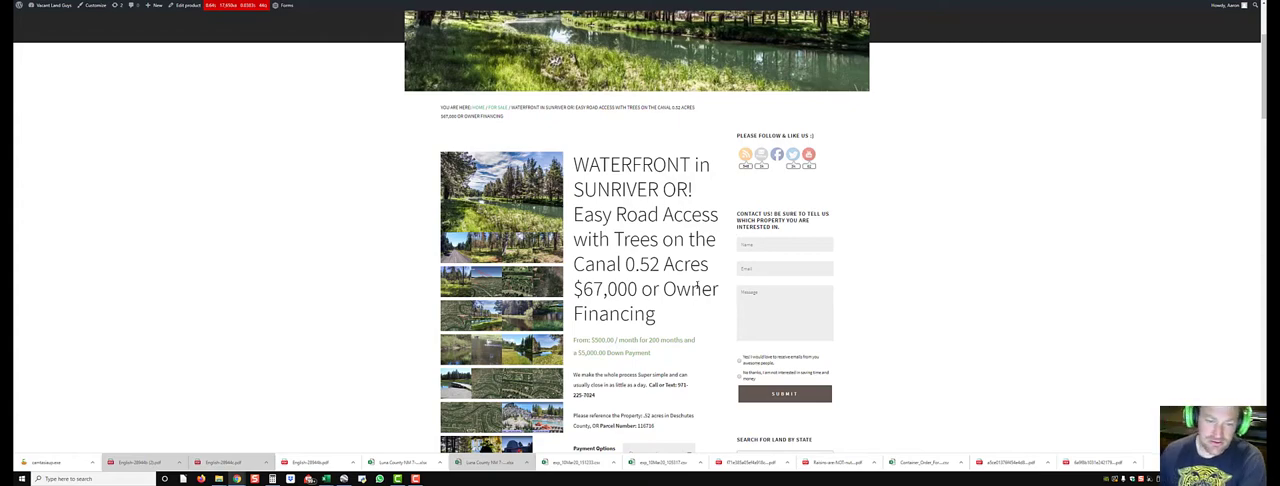
scroll(down, 3)
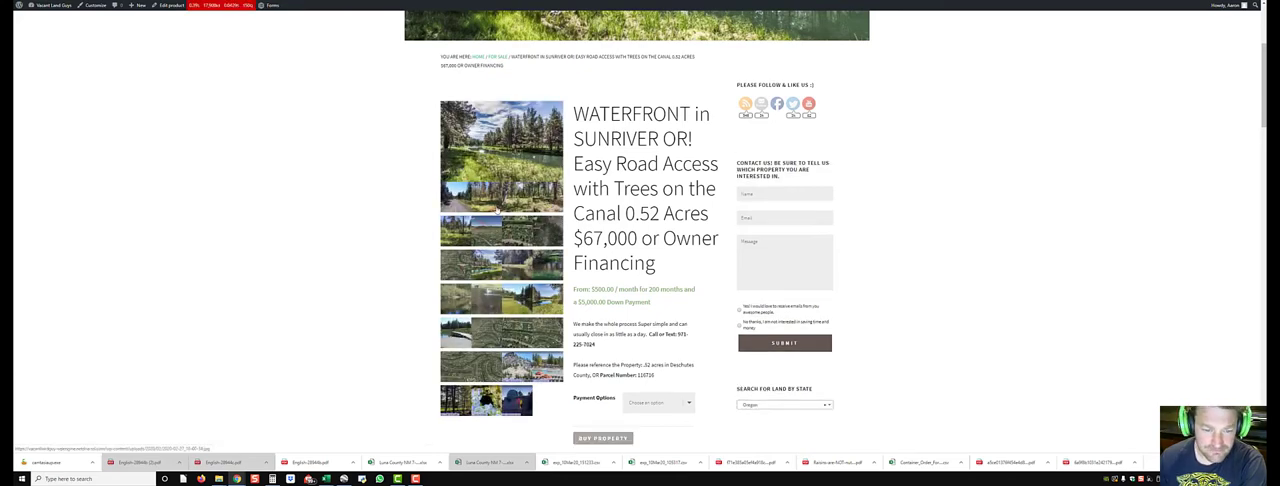
scroll(down, 3)
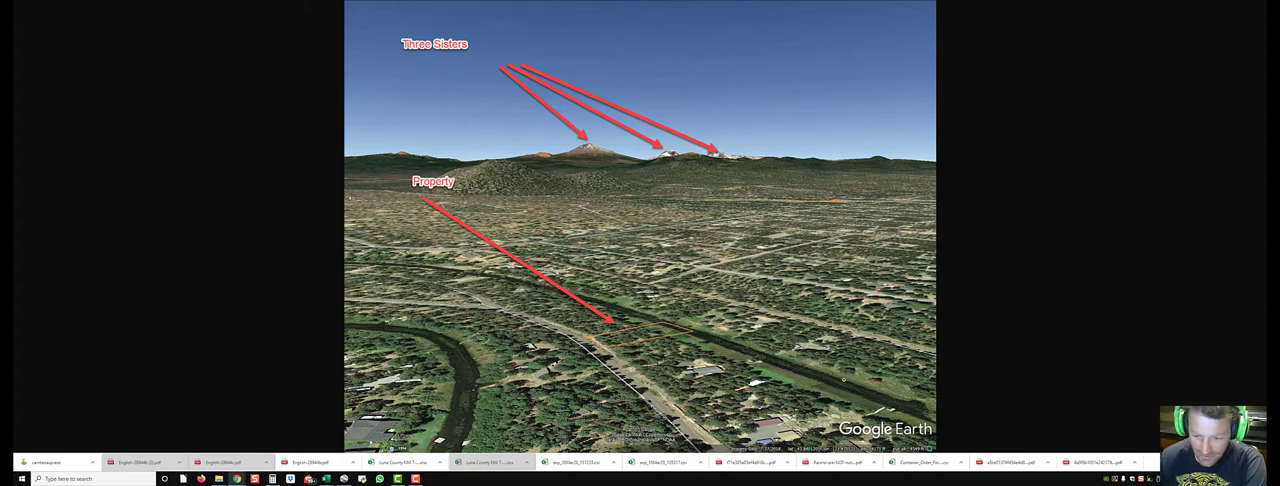
mouse_move(457, 360)
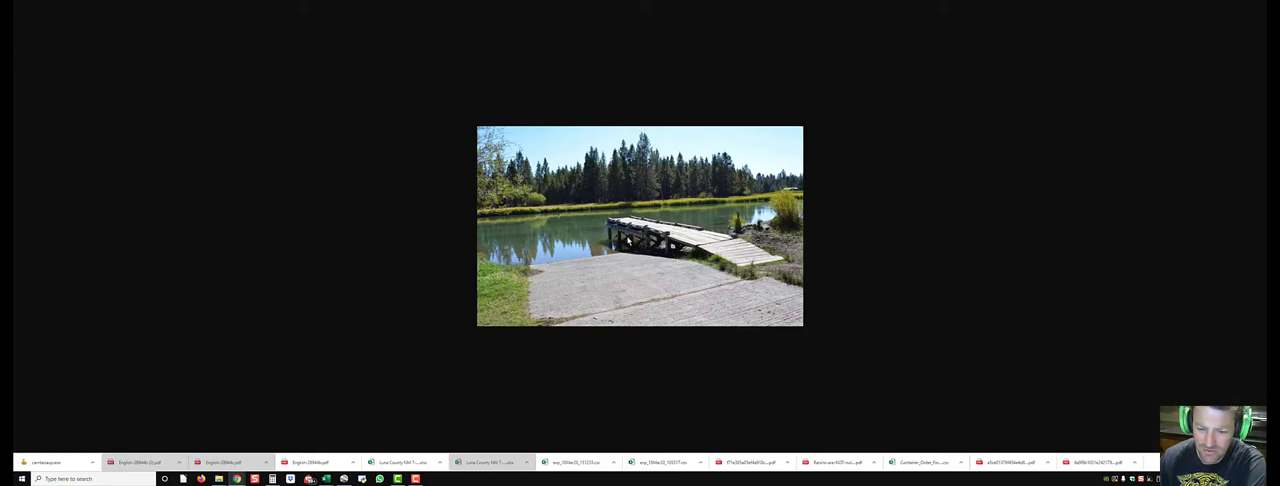
mouse_move(672, 218)
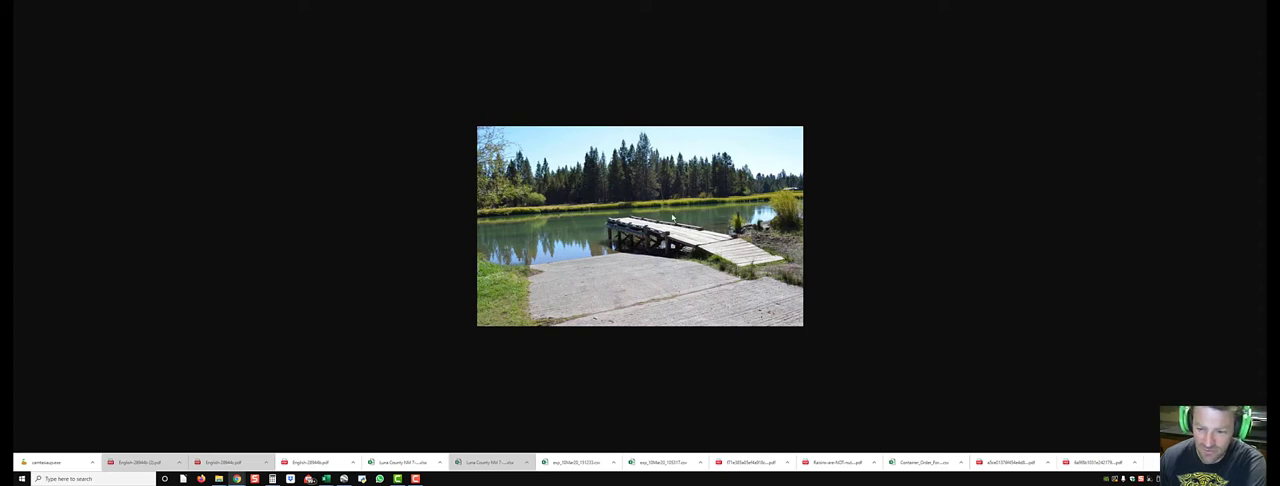
mouse_move(750, 325)
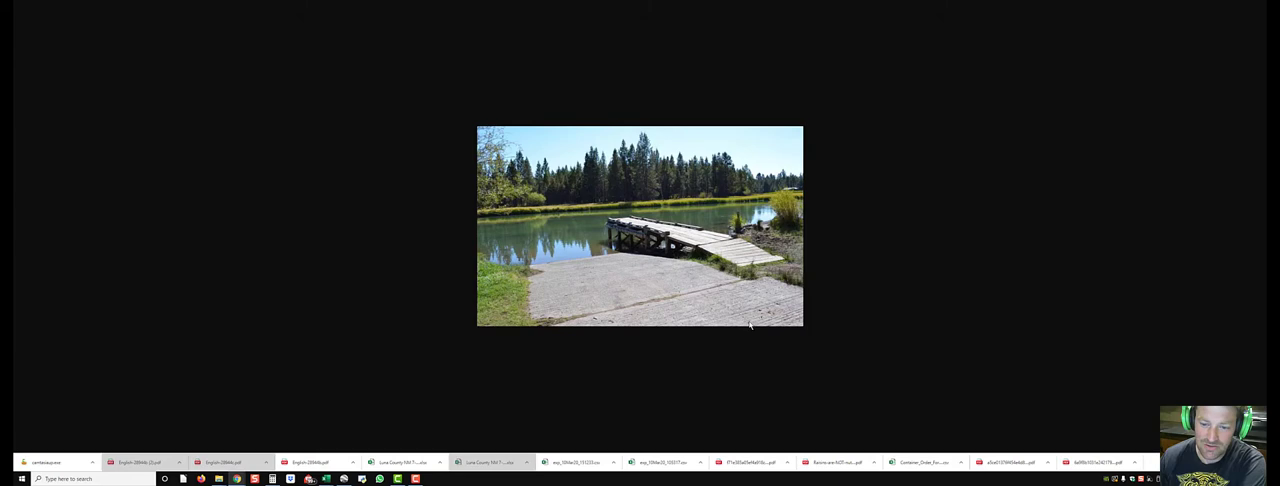
mouse_move(717, 293)
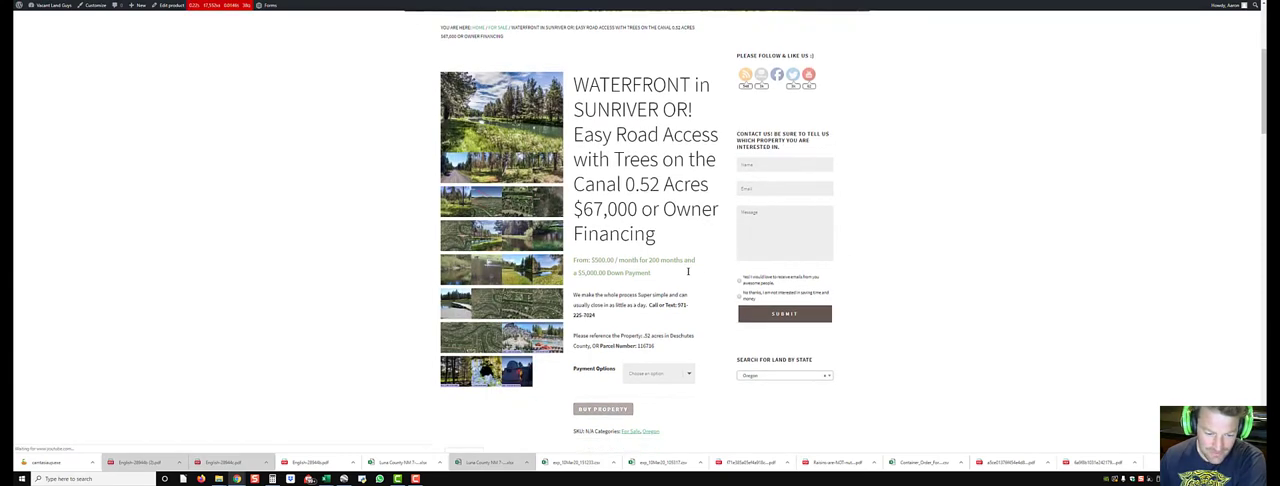
- Scroll down to the description showing the $67,000 cash price and financing terms
scroll(down, 3)
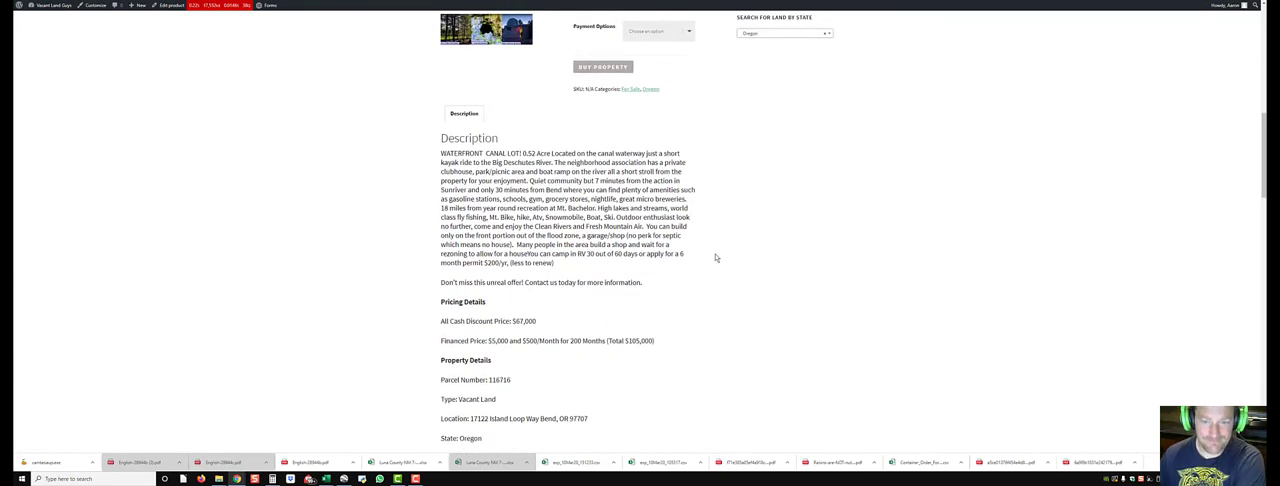
mouse_move(760, 187)
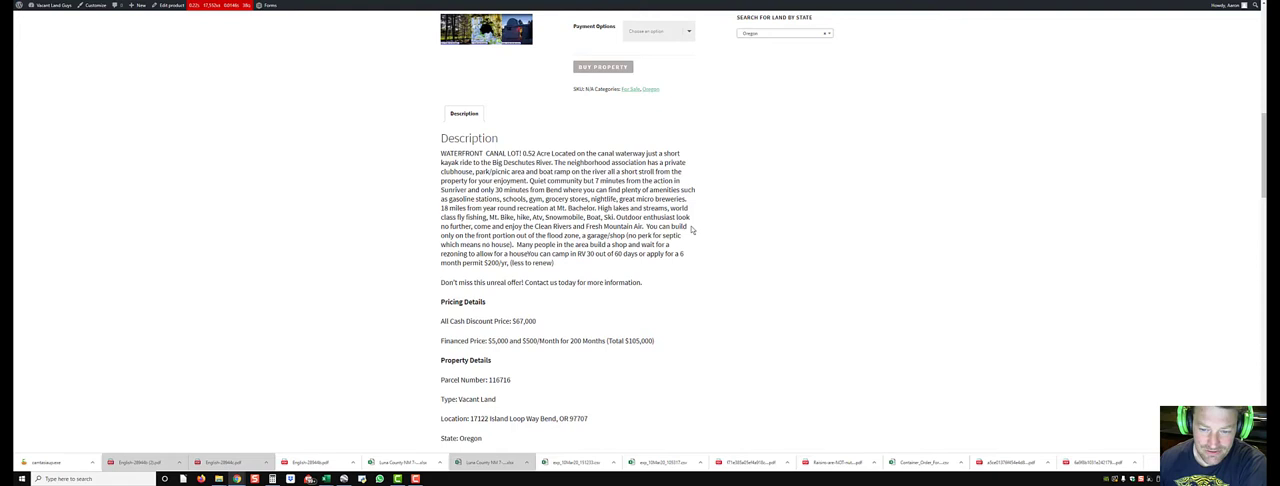
mouse_move(729, 234)
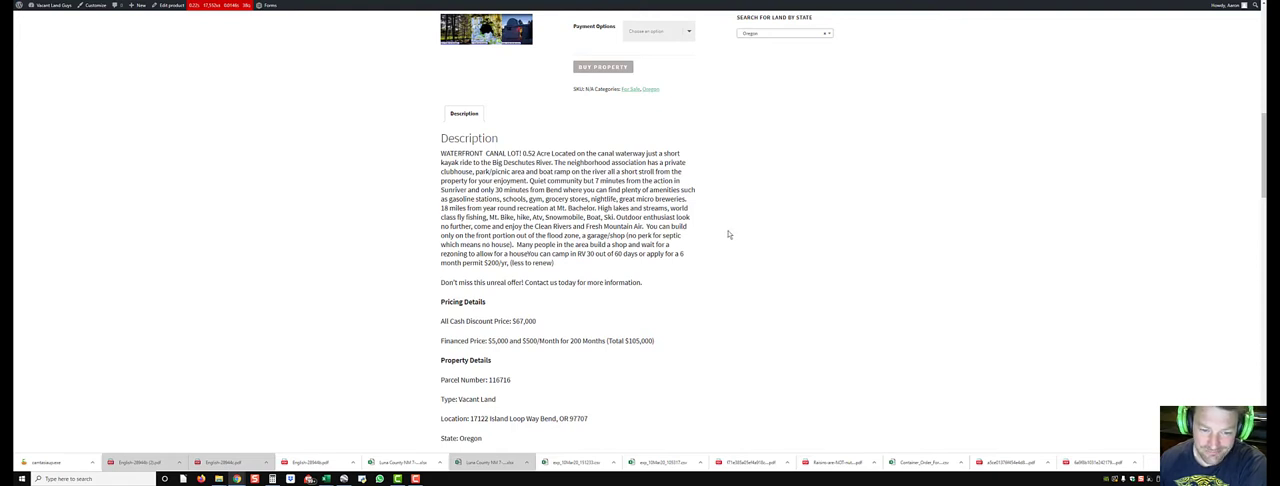
mouse_move(733, 258)
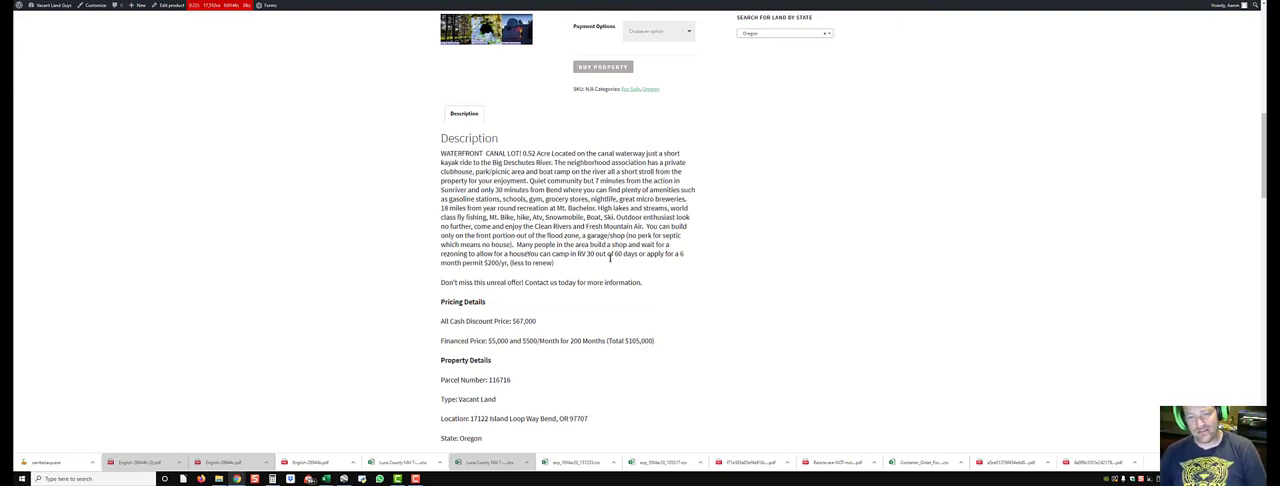
mouse_move(677, 252)
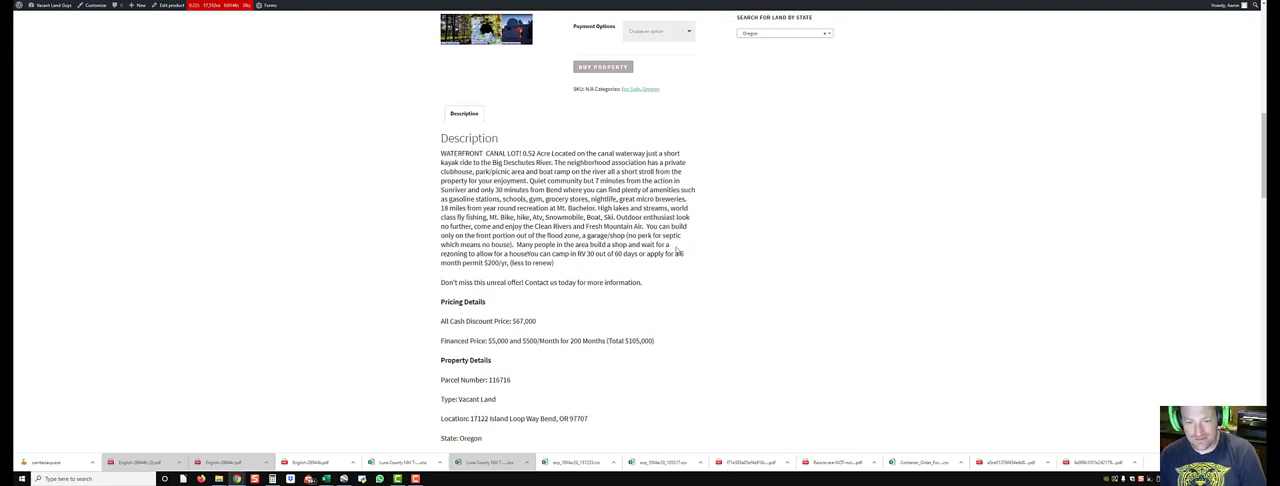
mouse_move(702, 238)
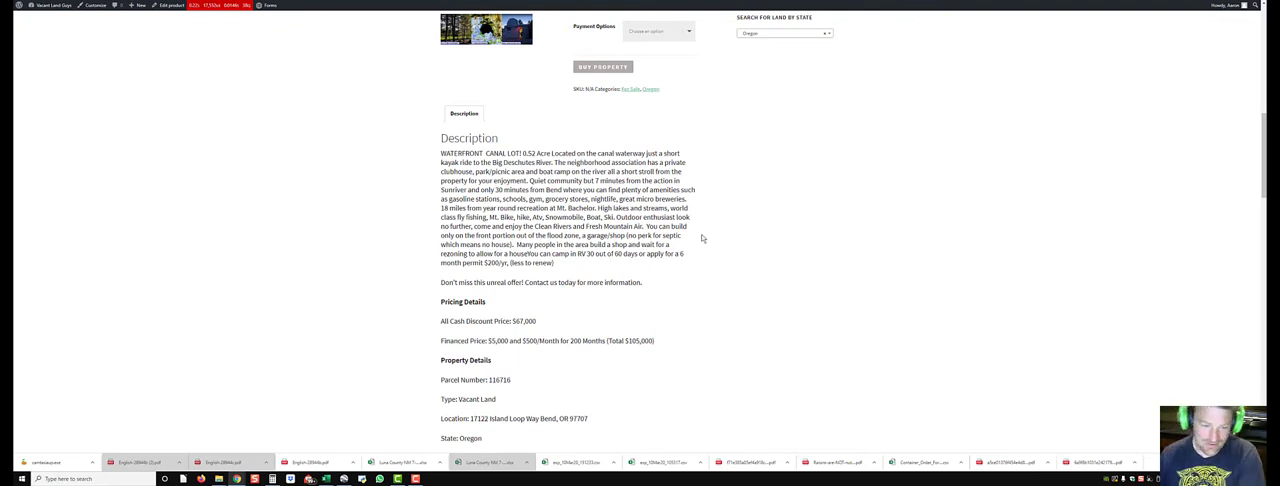
mouse_move(723, 182)
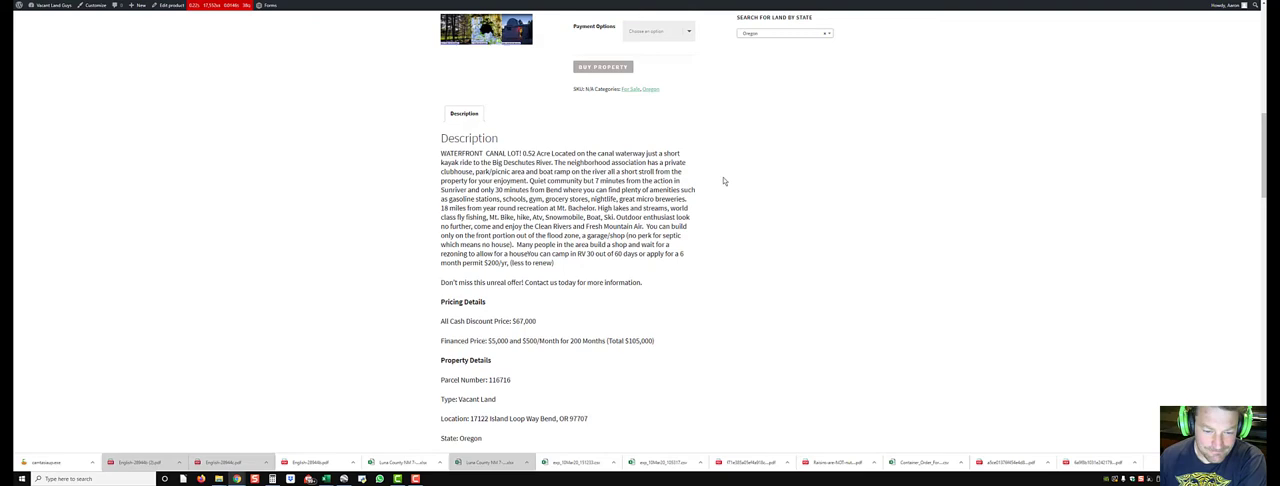
- Scroll through Pricing Details and Property Details to the GPS corner coordinates
scroll(down, 3)
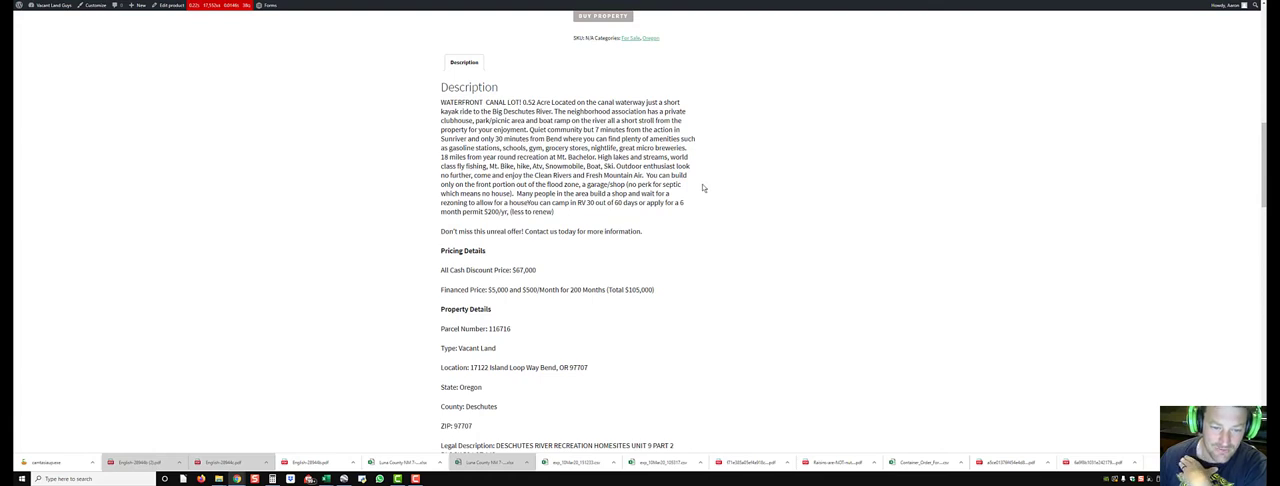
mouse_move(659, 189)
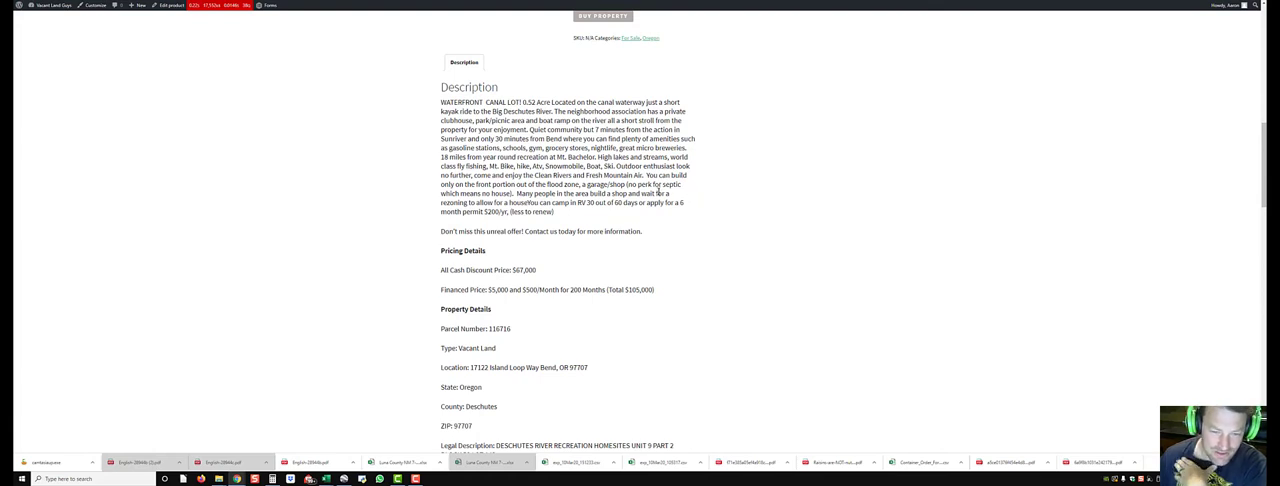
mouse_move(680, 210)
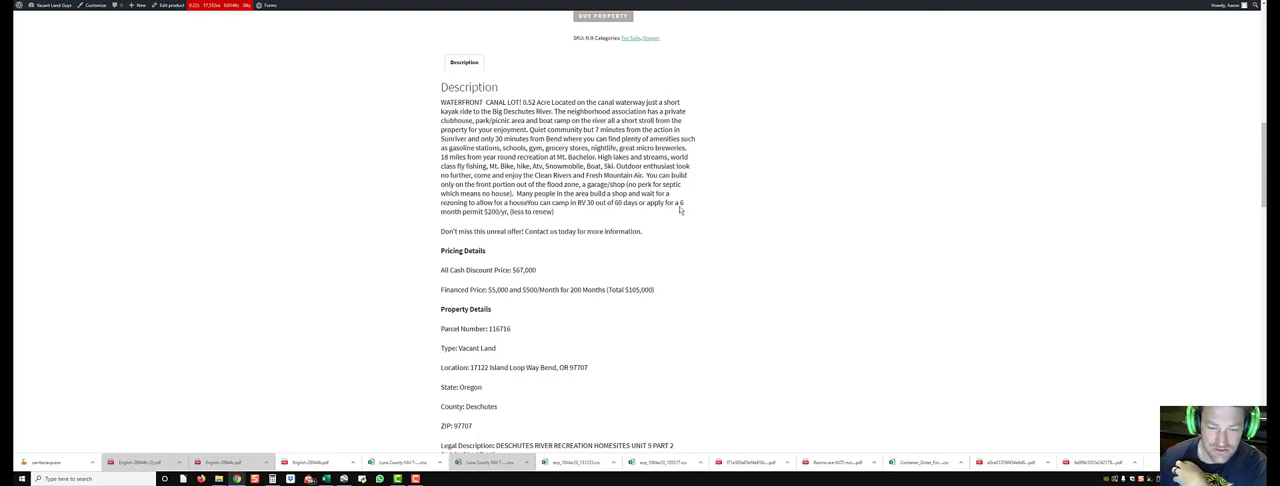
mouse_move(710, 207)
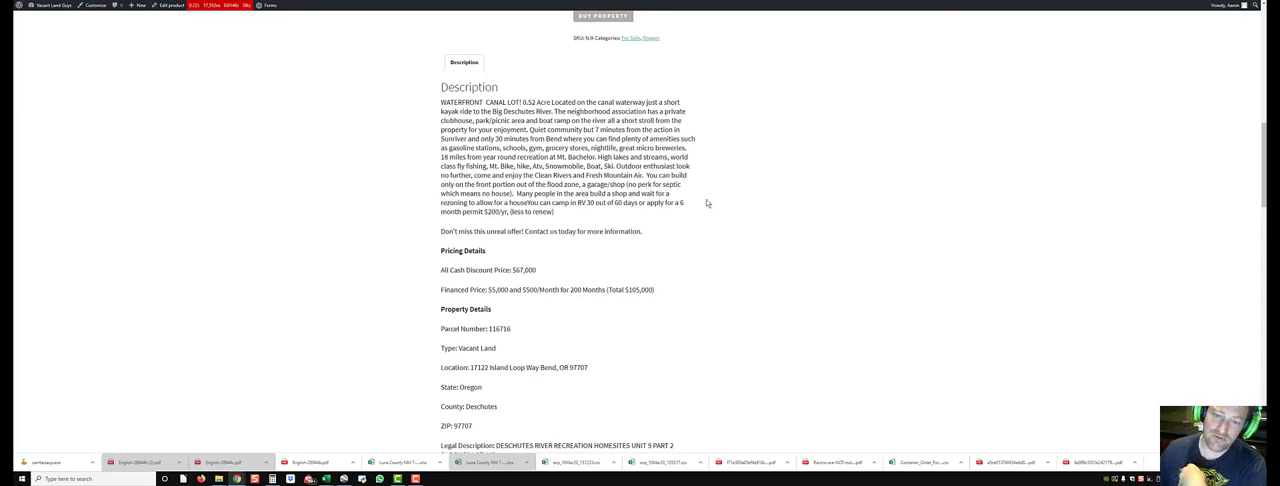
mouse_move(720, 182)
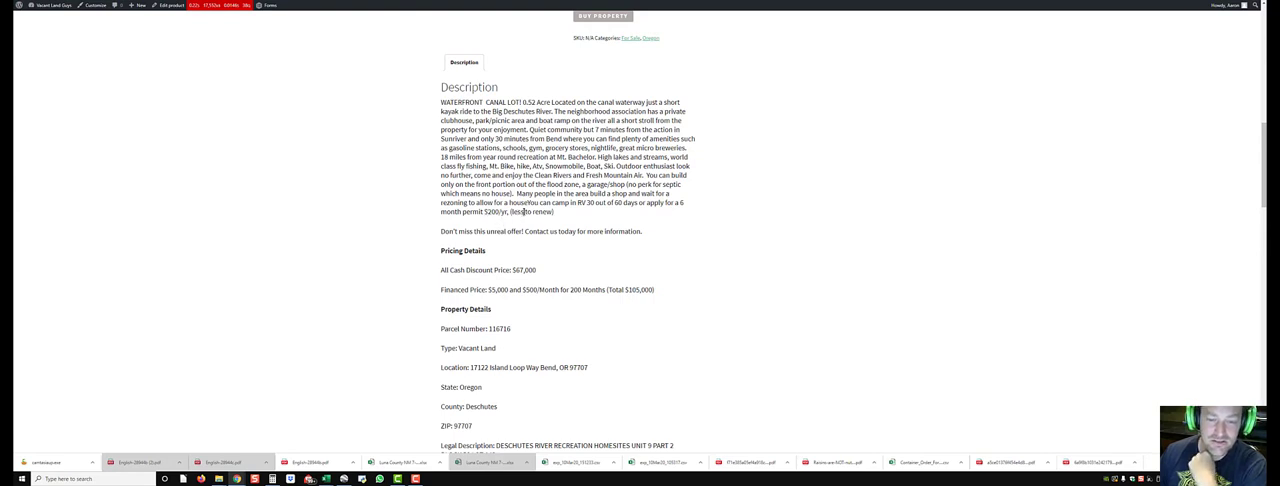
scroll(down, 3)
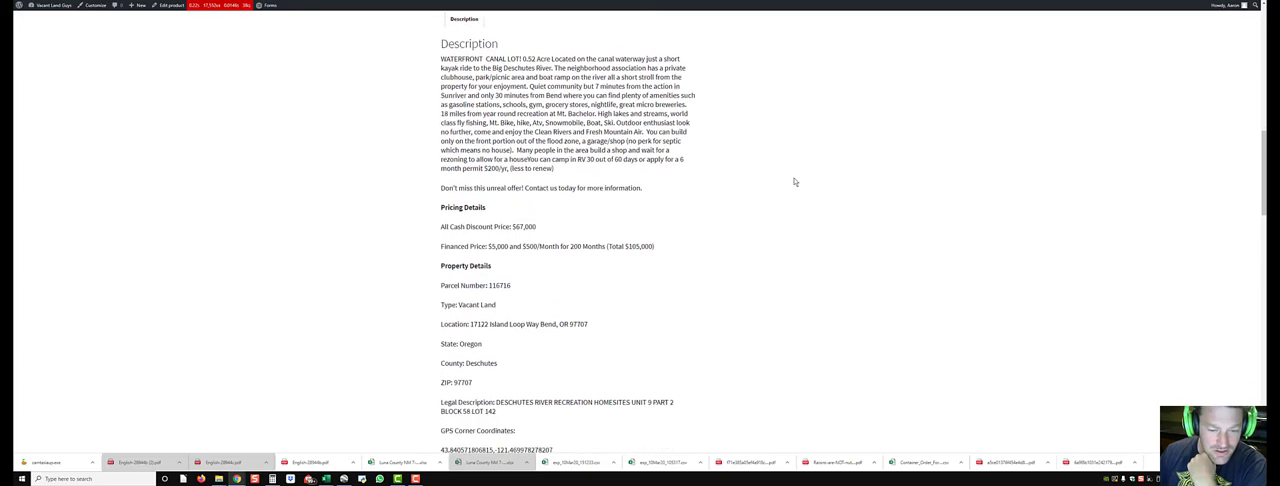
scroll(down, 3)
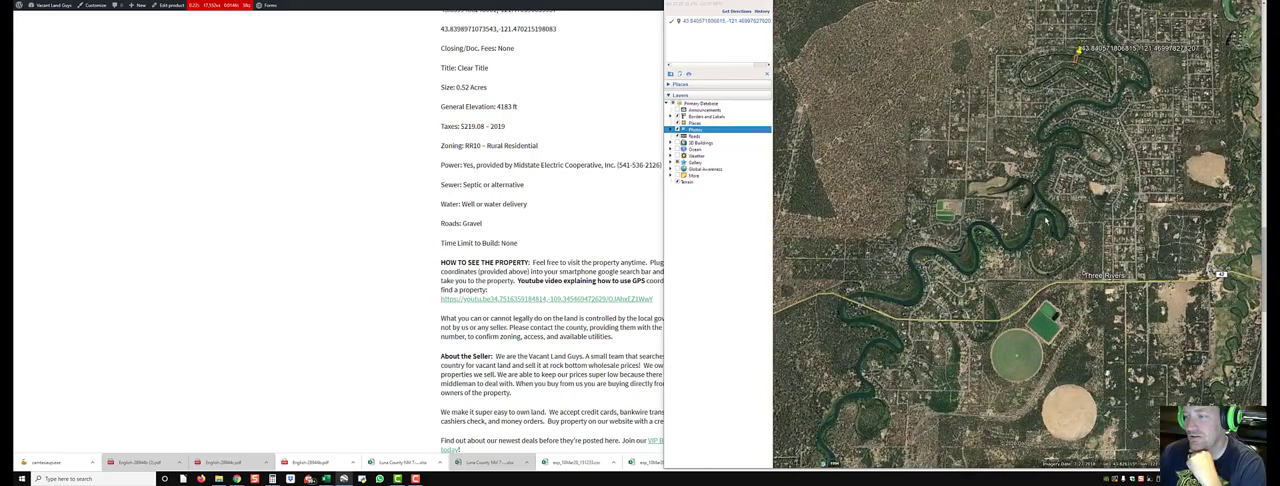
- Zoom in near the placemark beside the Deschutes River to reach a nearby photo
scroll(up, 3)
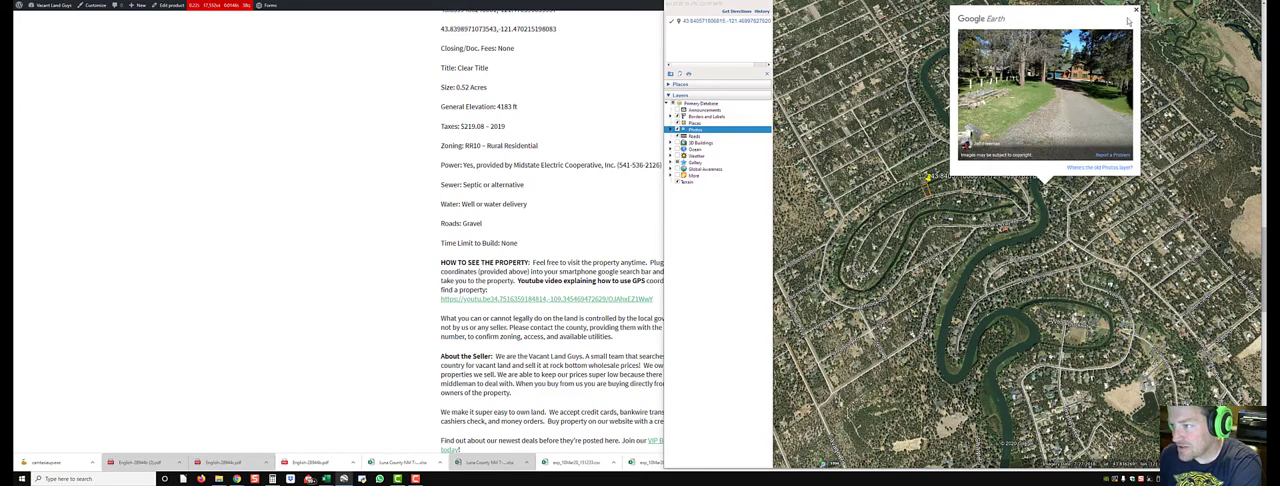
- Close the ground photo and scroll the listing to its disclaimer and related products
click(1137, 11)
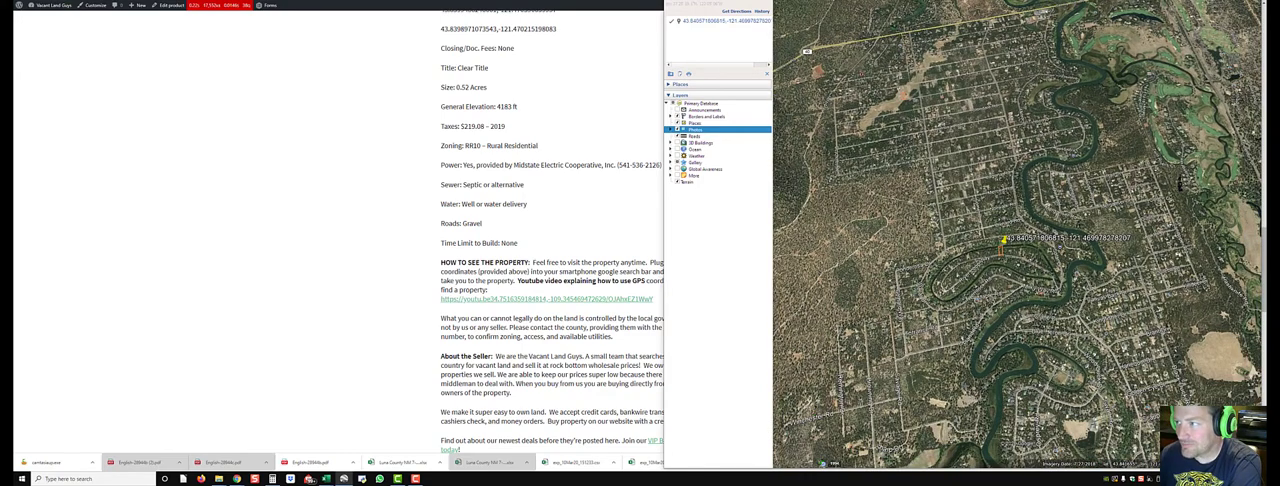
scroll(down, 3)
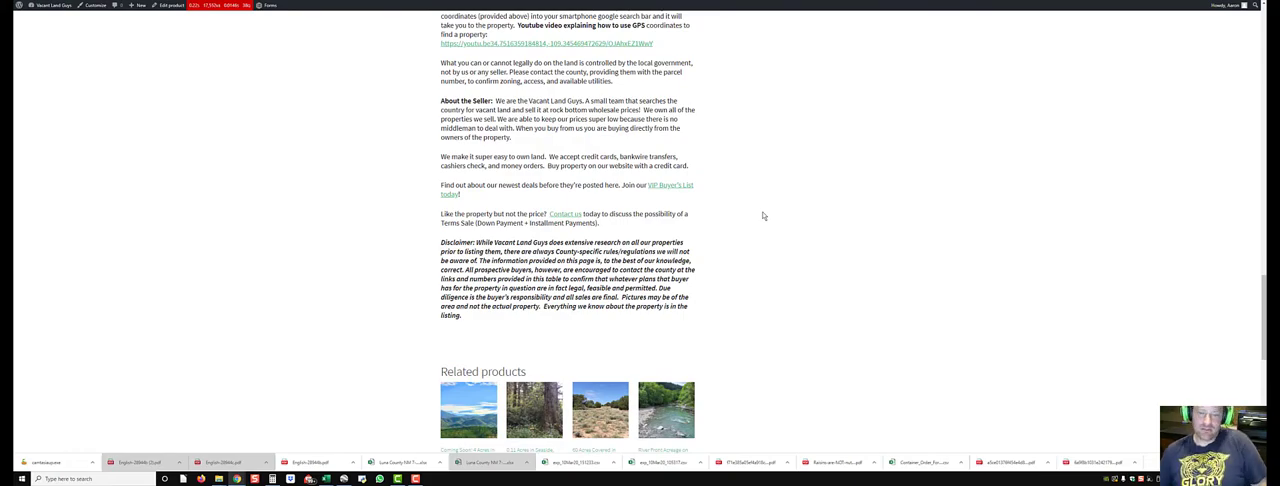